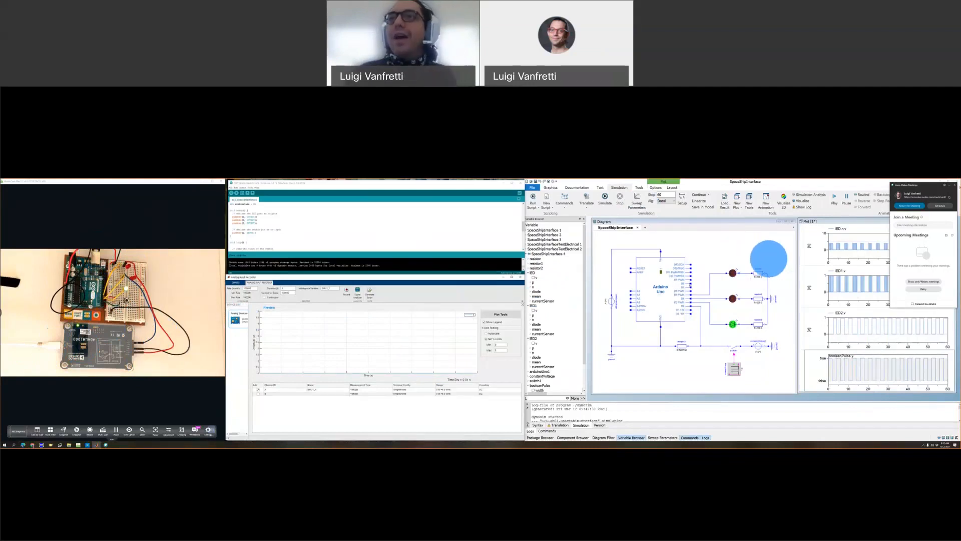
{"action": "left_click", "coordinate": [835, 197]}
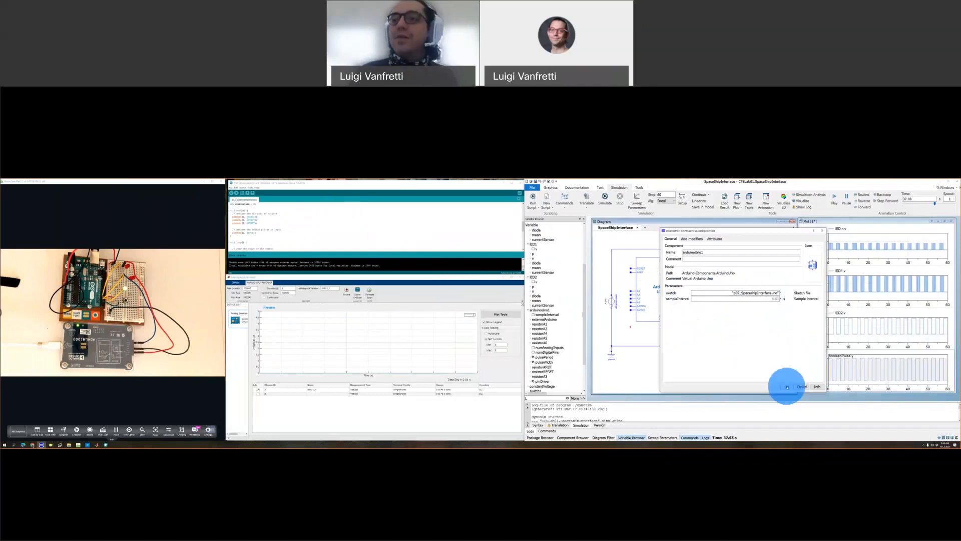
{"action": "left_click", "coordinate": [787, 387]}
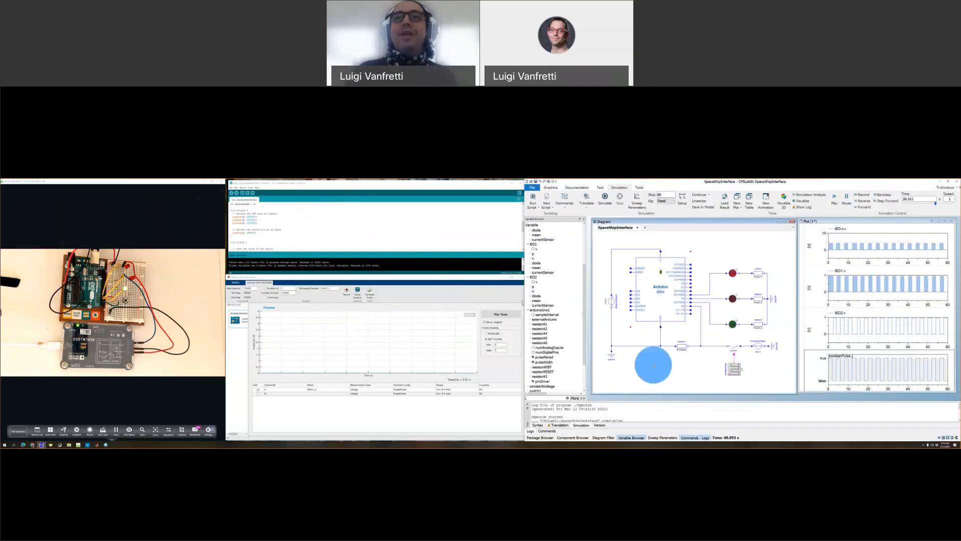